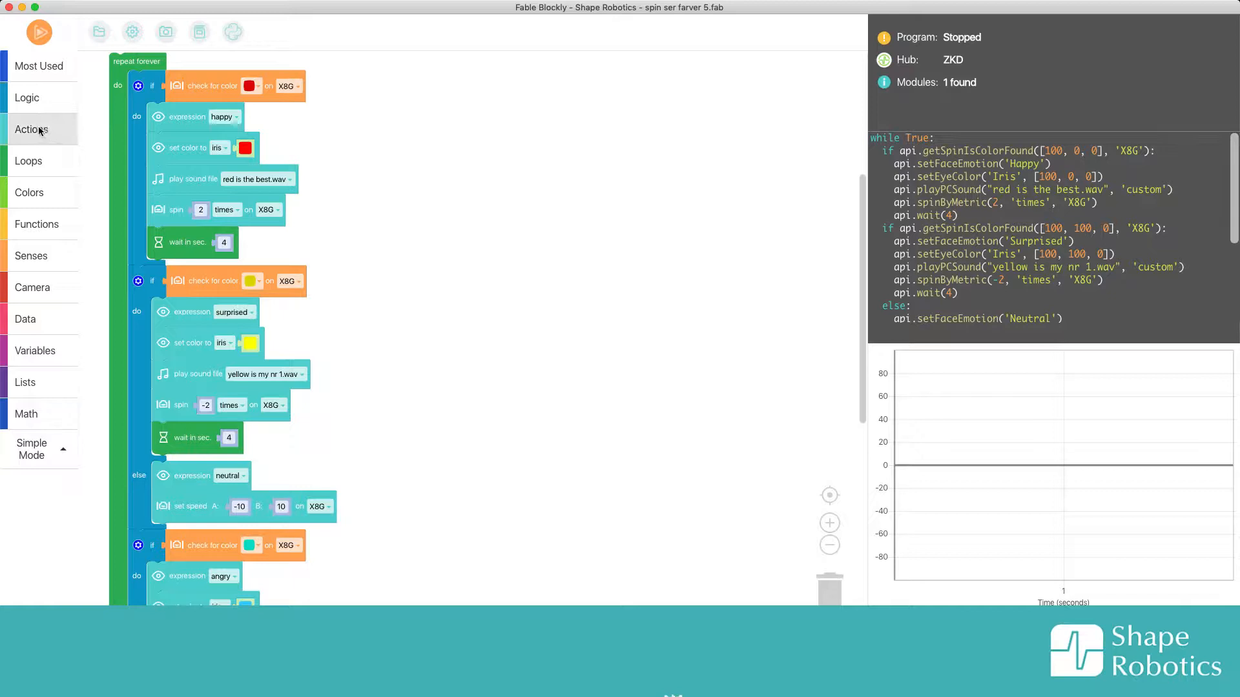
- Drag a 'light on Hub' block from Actions into the red colour-check branch
{"action": "left_click", "coordinate": [31, 129]}
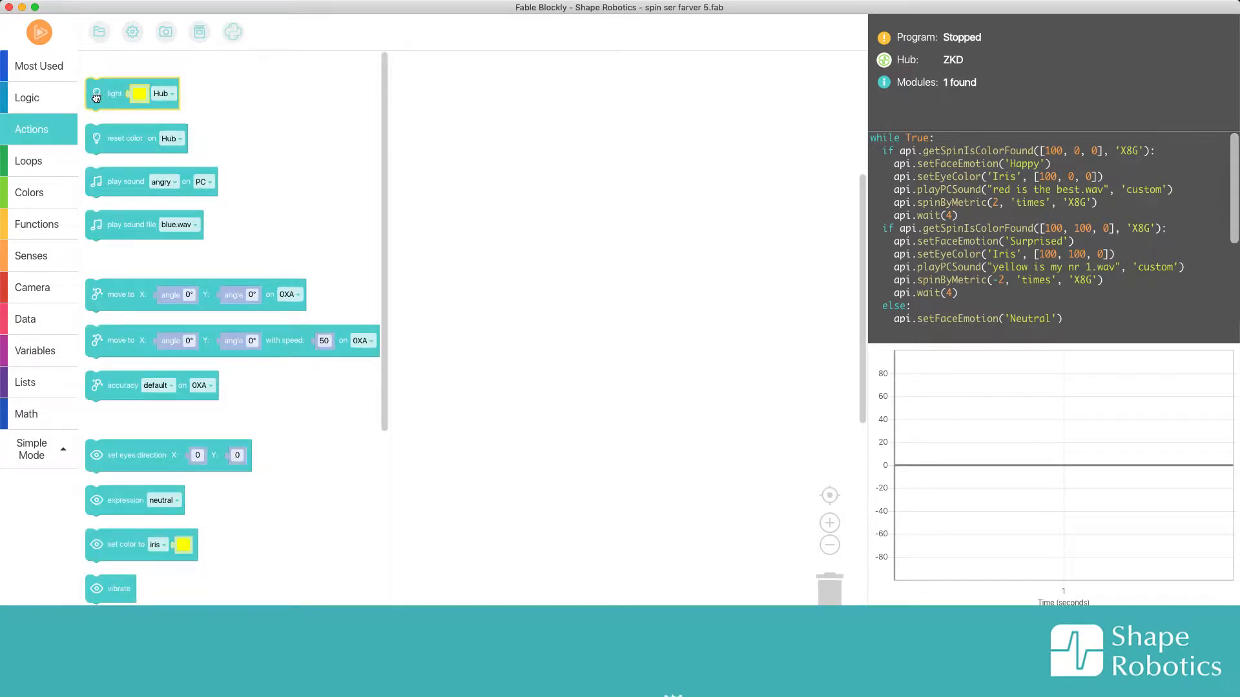
{"action": "left_click_drag", "start_coordinate": [132, 93], "coordinate": [450, 152]}
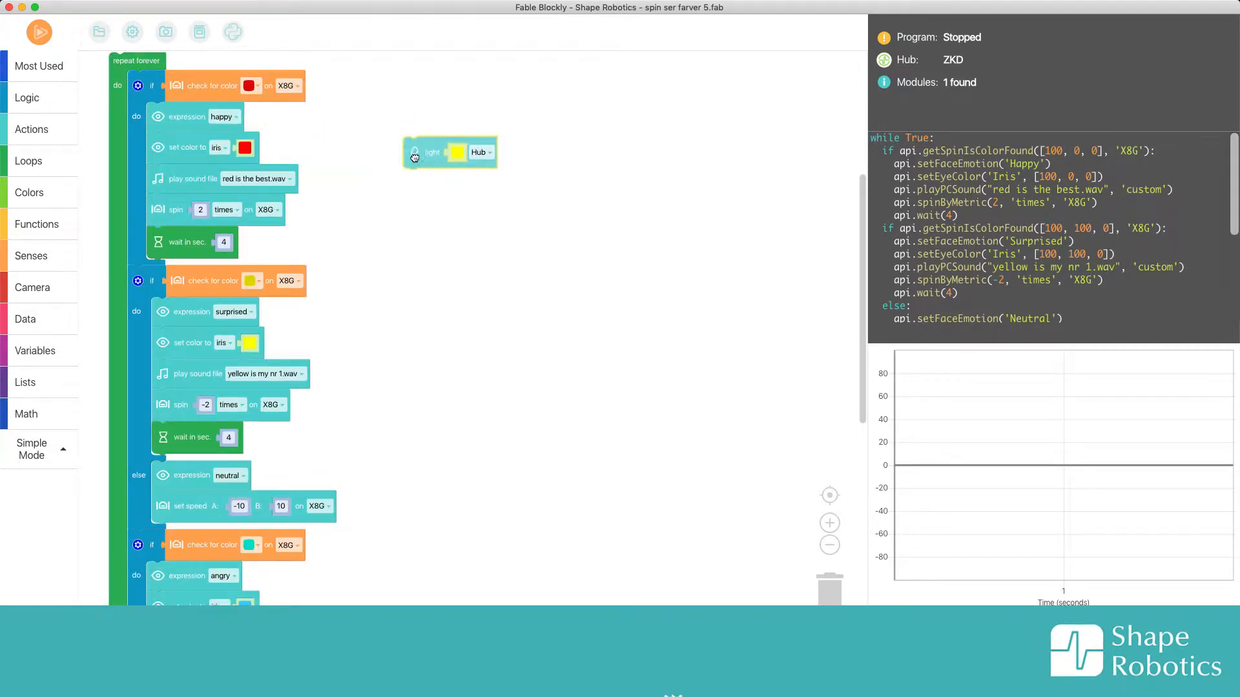
{"action": "left_click_drag", "start_coordinate": [413, 156], "coordinate": [437, 145]}
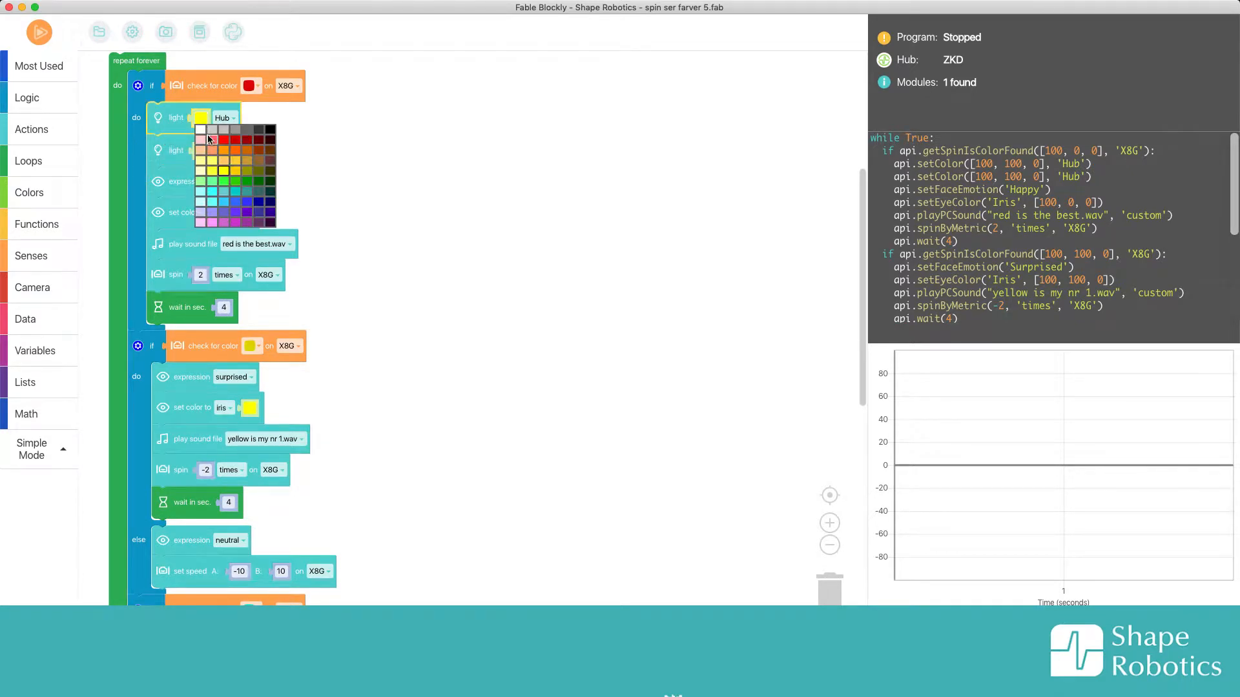
- Colour the first red-branch light red and retarget the second light to X8G
{"action": "left_click", "coordinate": [224, 130]}
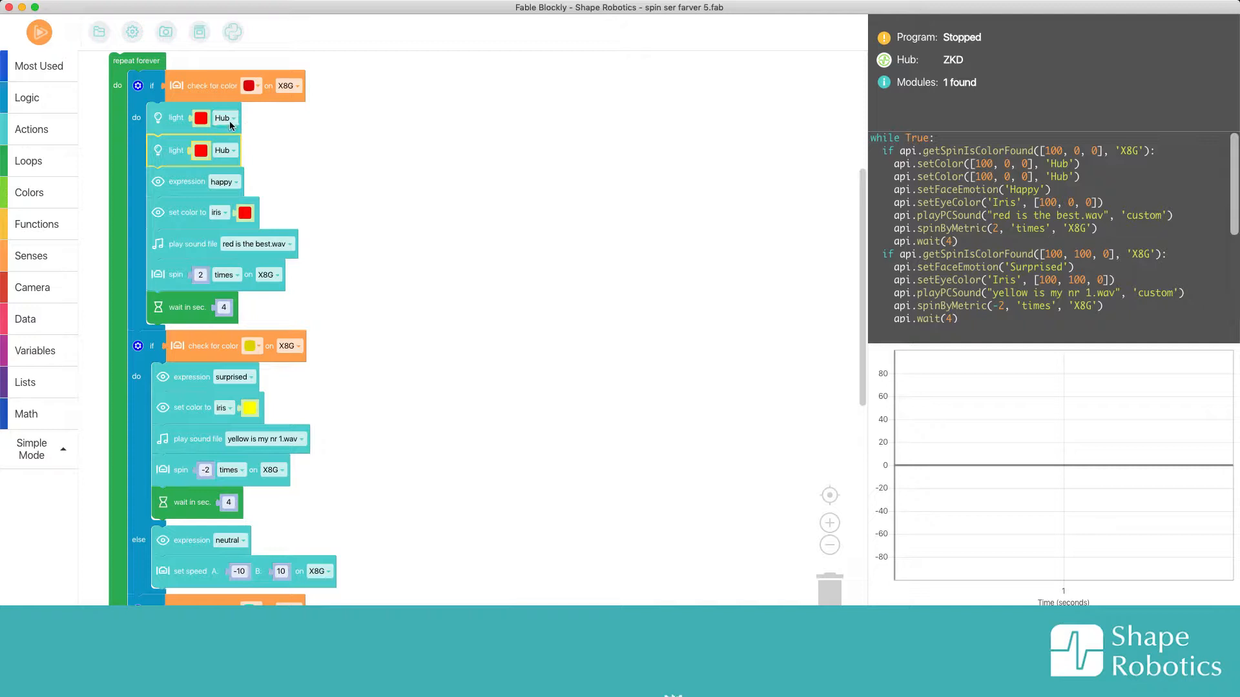
{"action": "left_click", "coordinate": [233, 151]}
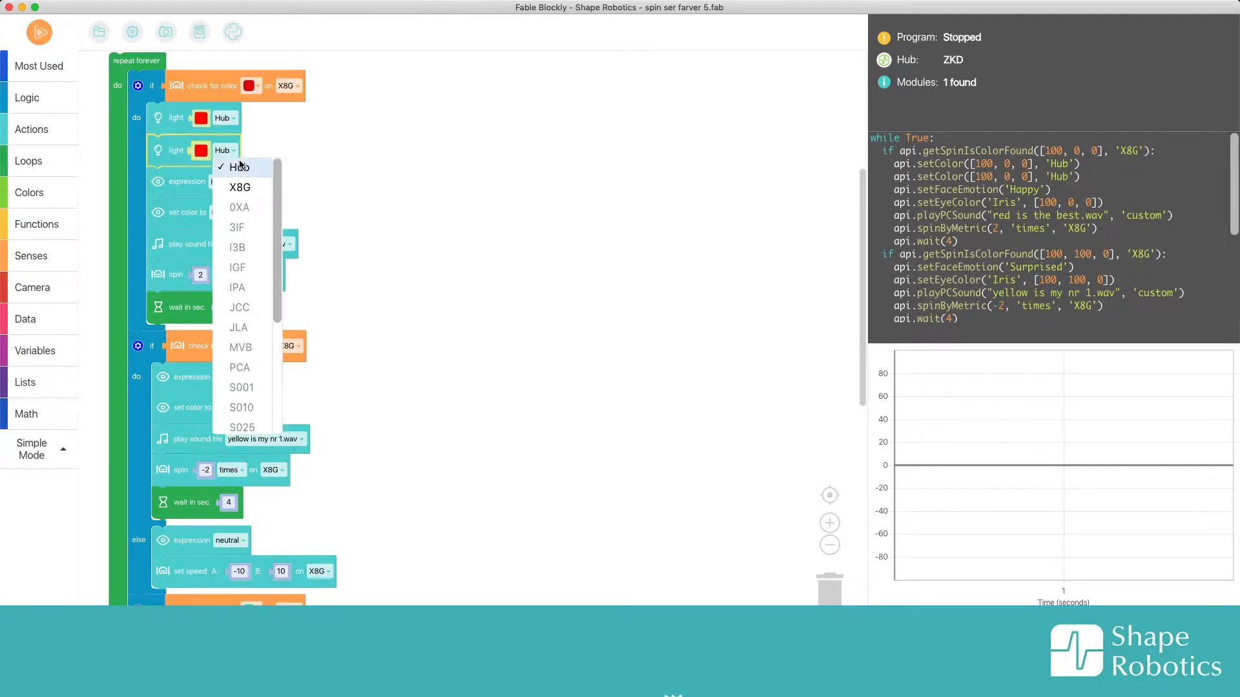
{"action": "left_click", "coordinate": [240, 187]}
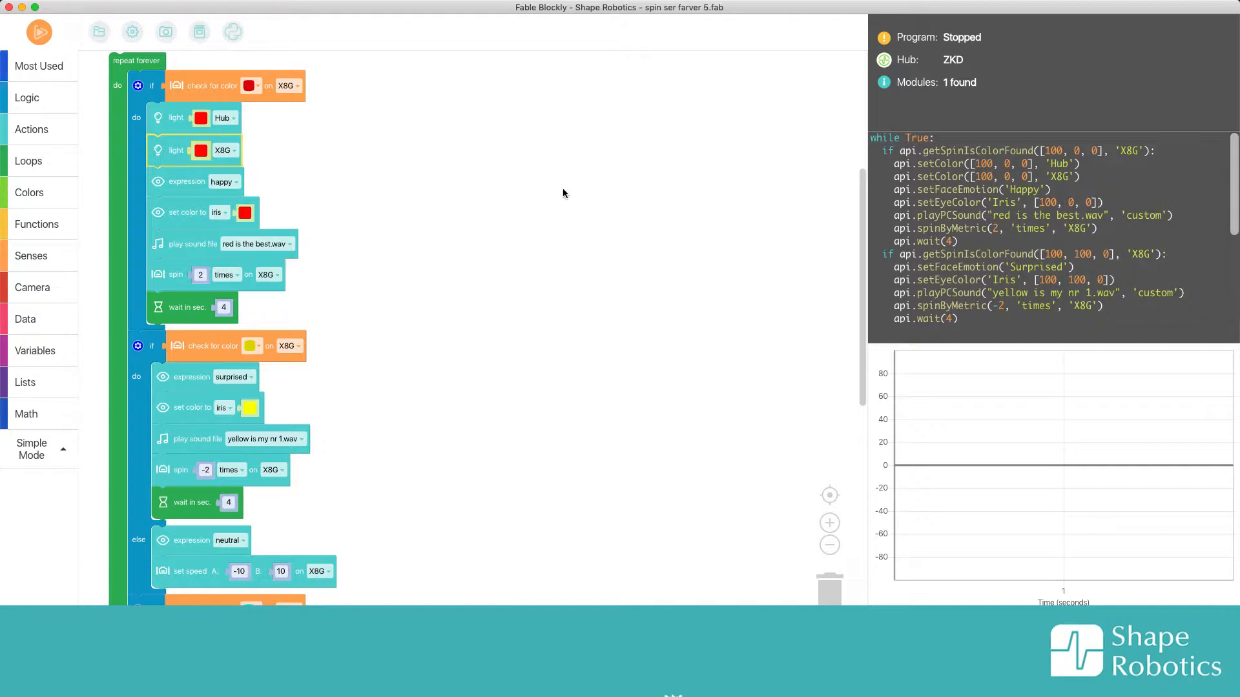
{"action": "mouse_move", "coordinate": [316, 177]}
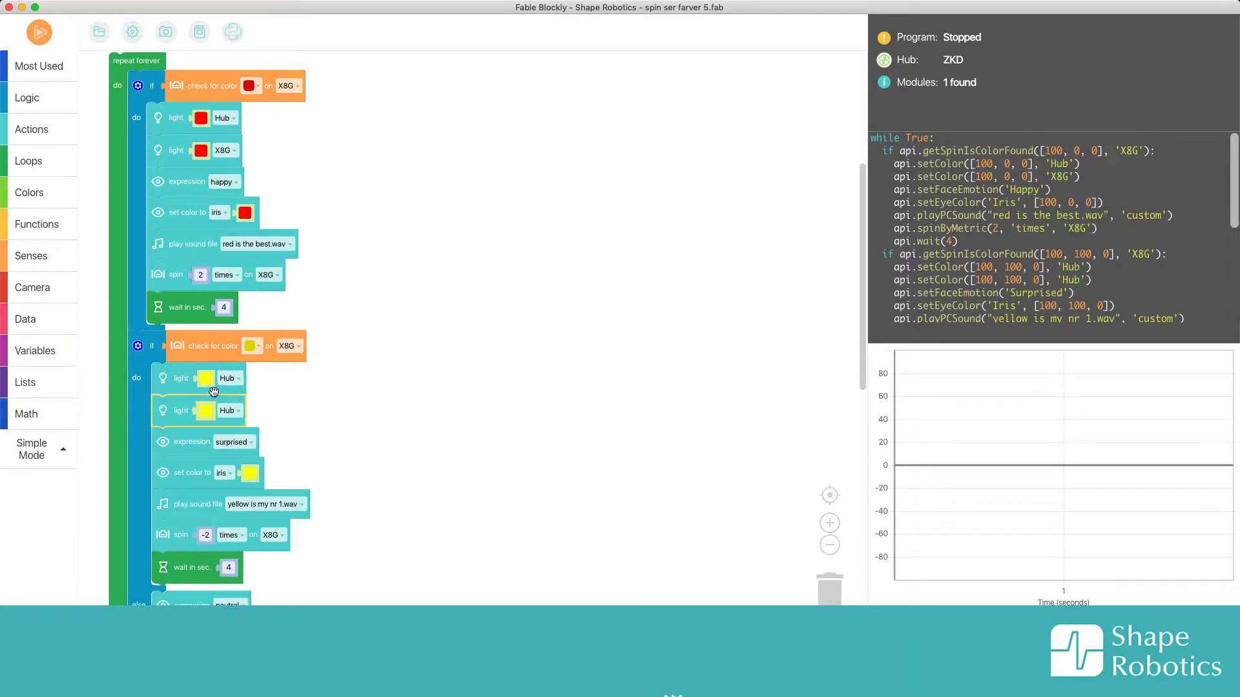
- Set the second yellow-branch light block to the X8G module
{"action": "left_click", "coordinate": [225, 117]}
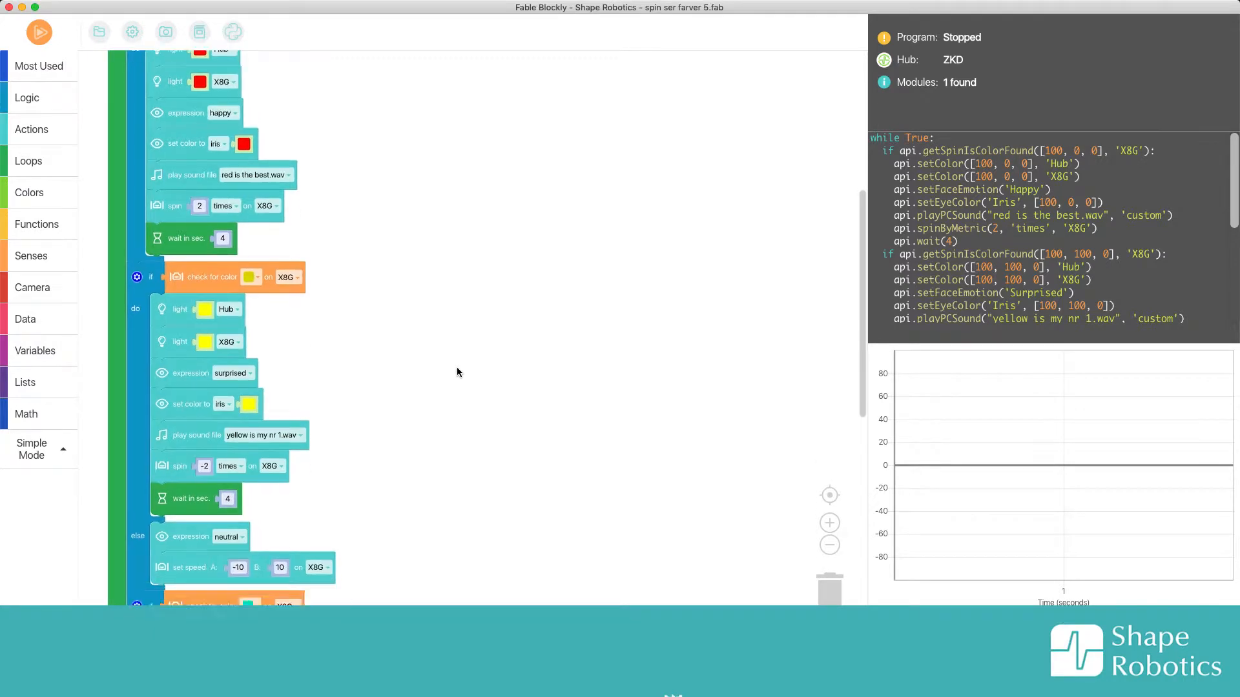
{"action": "scroll", "scroll_direction": "down", "scroll_amount": 3}
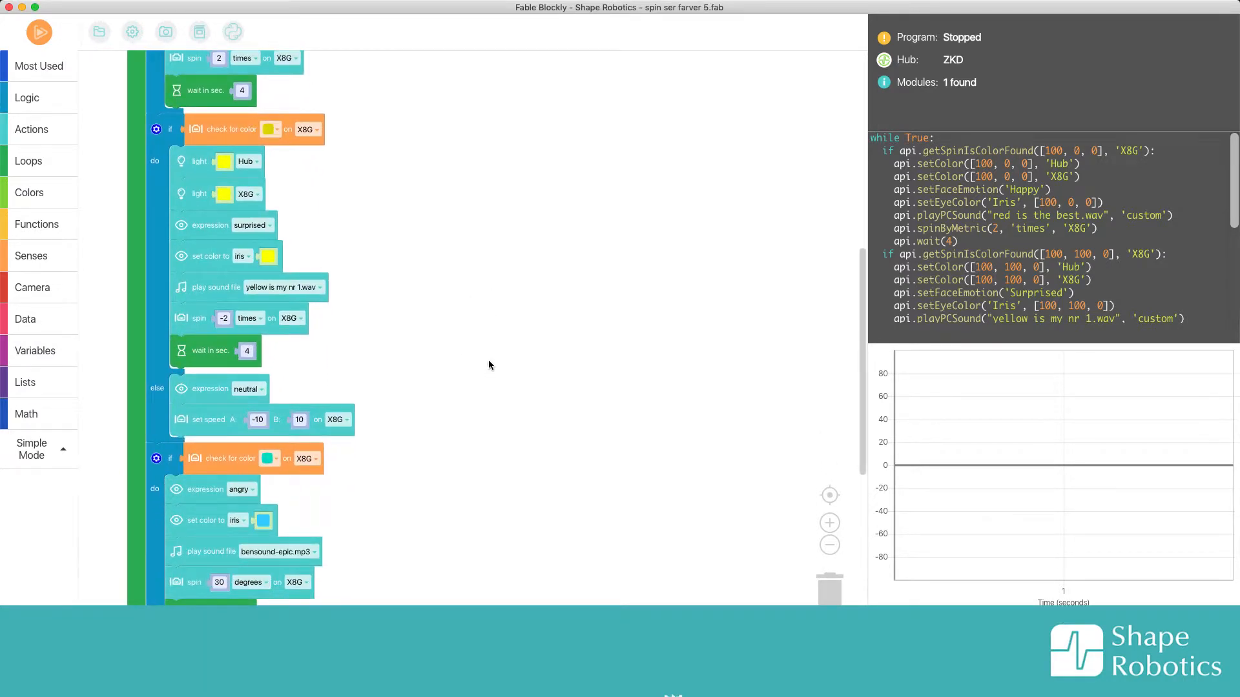
{"action": "scroll", "scroll_direction": "down", "scroll_amount": 3}
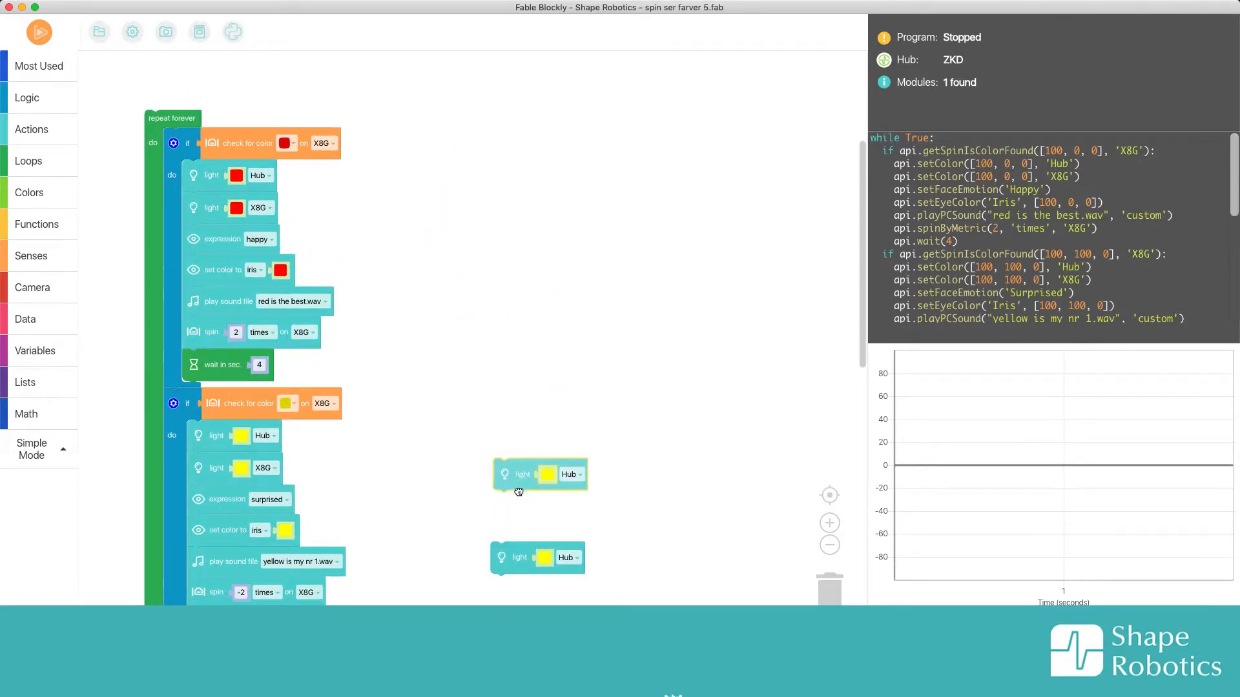
- Give the second cyan-branch light block its matching cyan colour
{"action": "scroll", "scroll_direction": "down", "scroll_amount": 3}
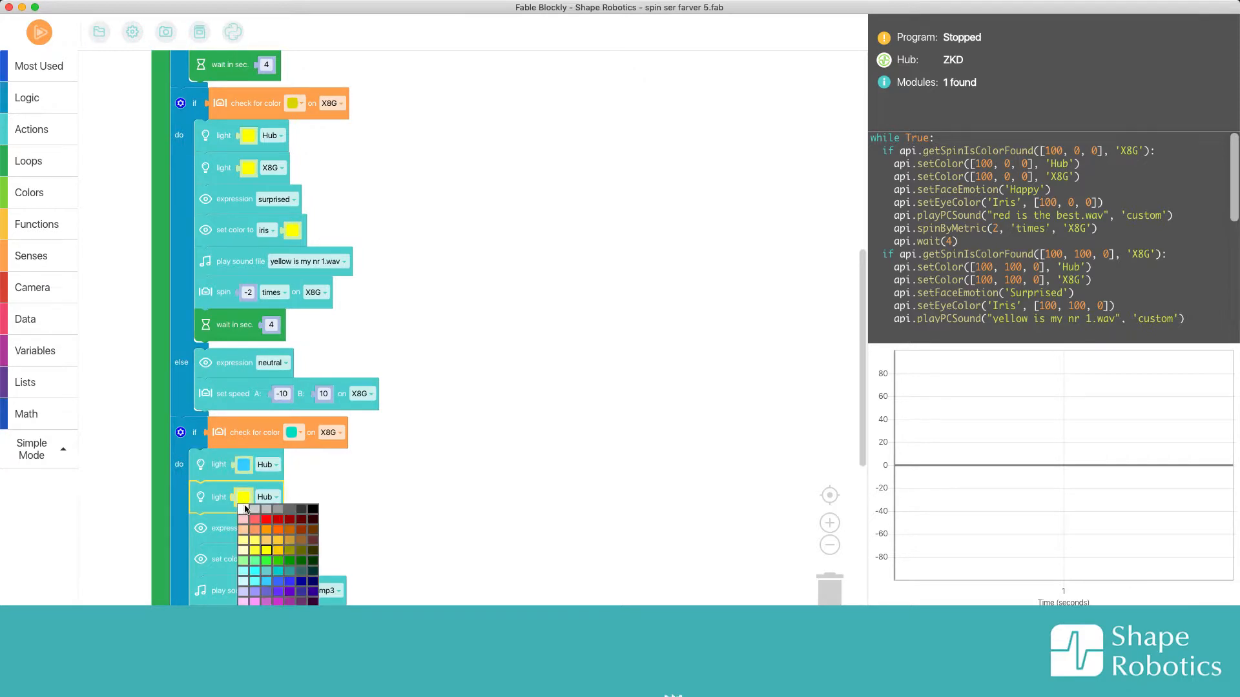
{"action": "left_click", "coordinate": [267, 497]}
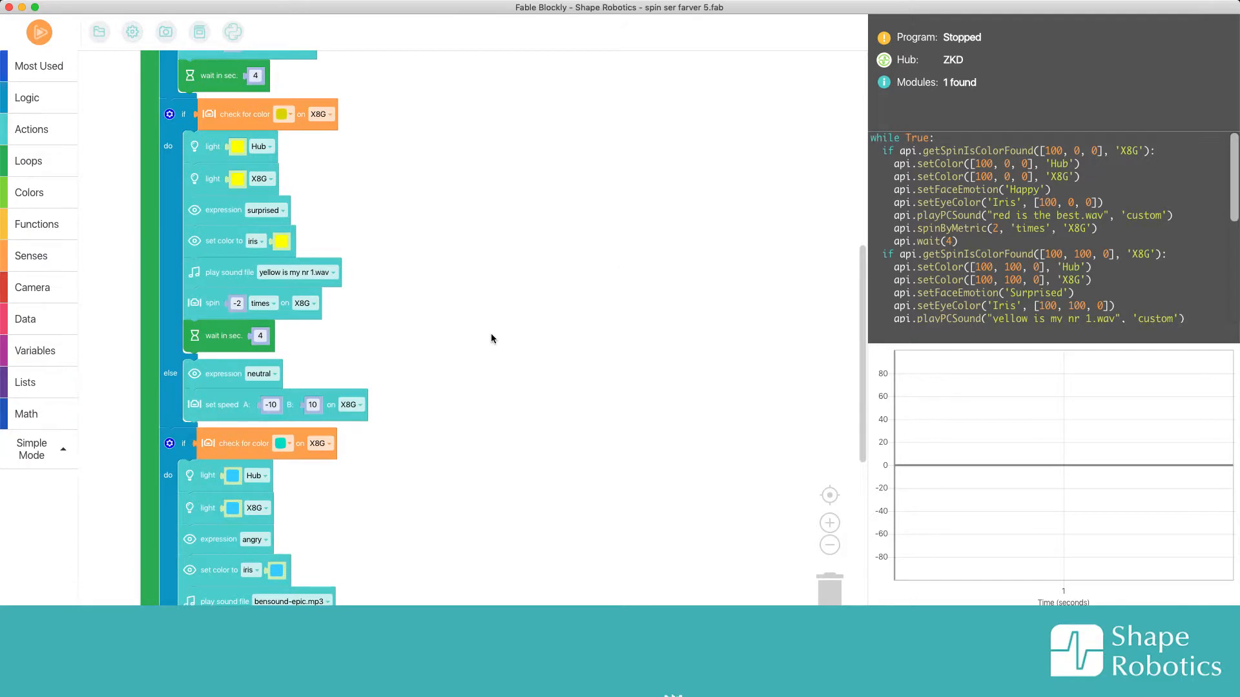
{"action": "mouse_move", "coordinate": [202, 387]}
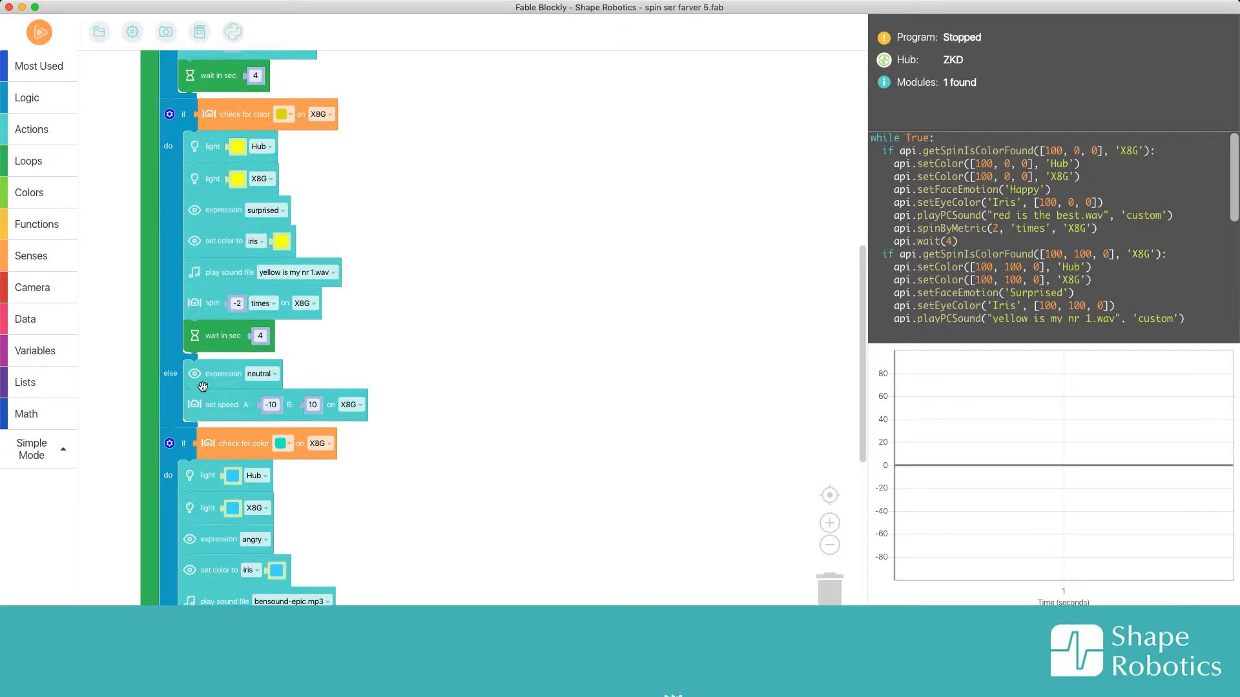
{"action": "mouse_move", "coordinate": [198, 418]}
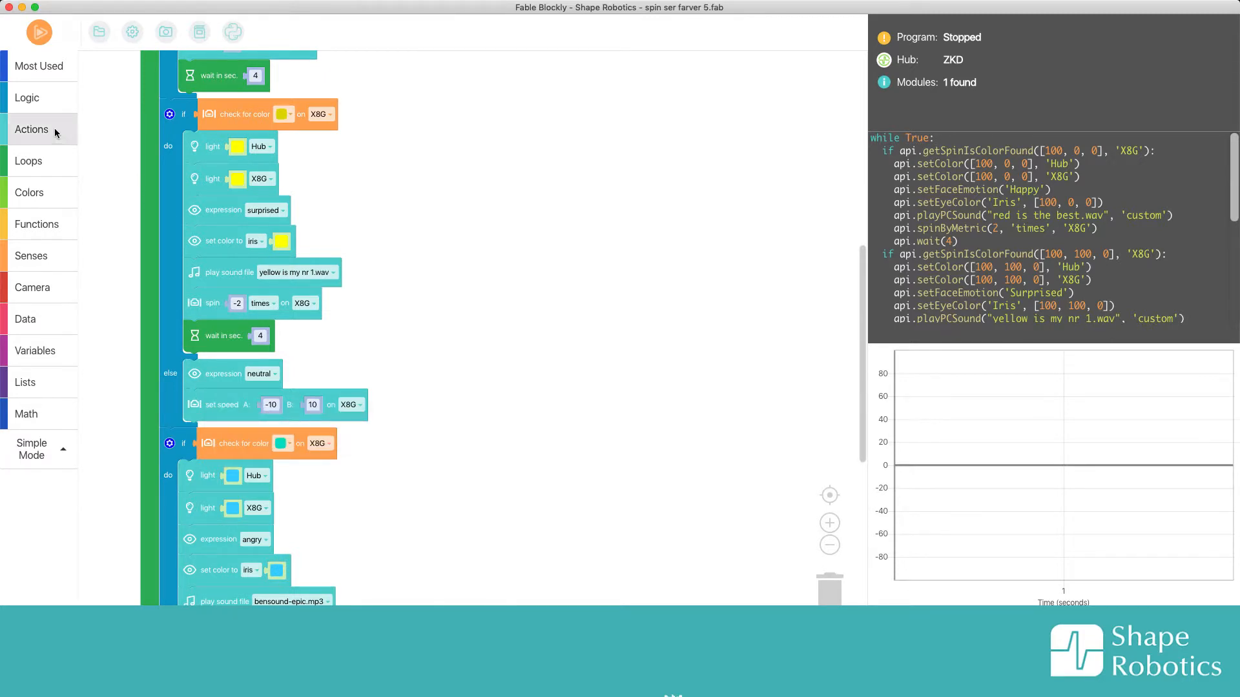
- Show the Actions toolbox to reach the 'reset color on Hub' block
{"action": "left_click", "coordinate": [31, 130]}
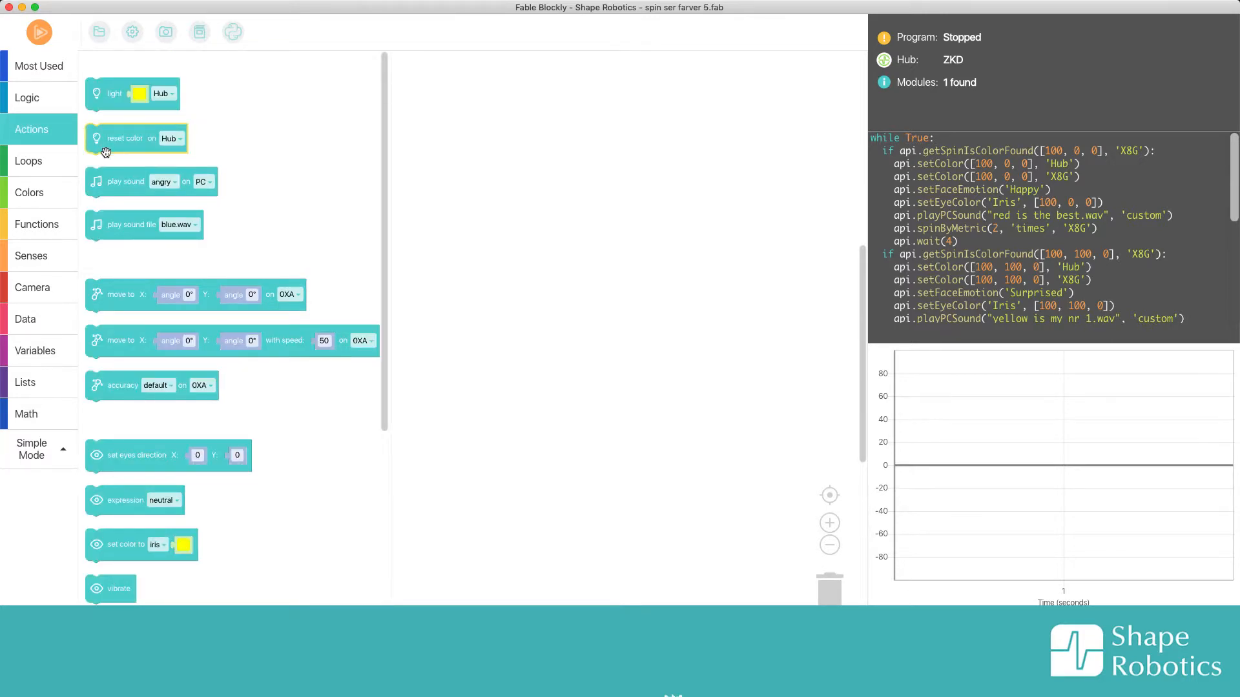